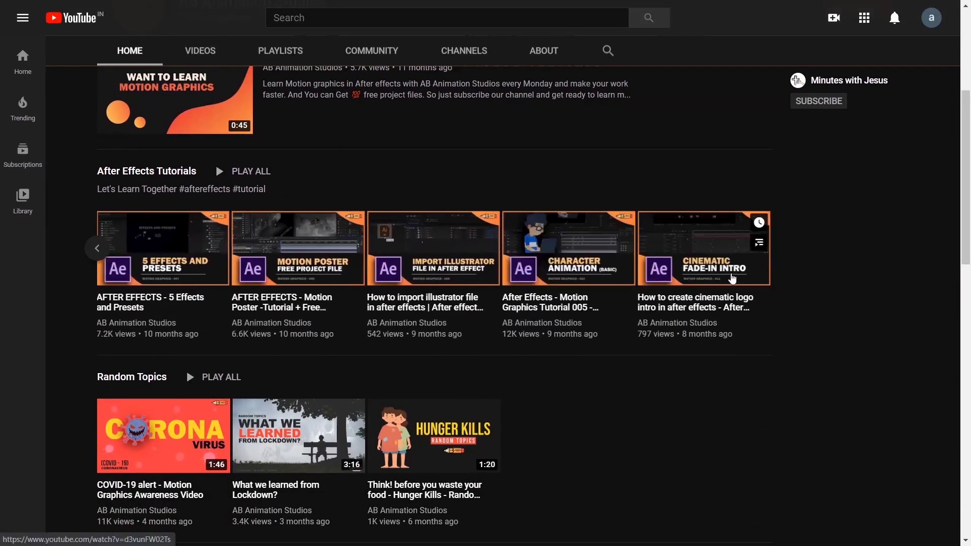
Step: Create the composition named Test with a 0:00:10:00 duration and confirm its settings
{"action": "scroll", "scroll_direction": "down", "scroll_amount": 3}
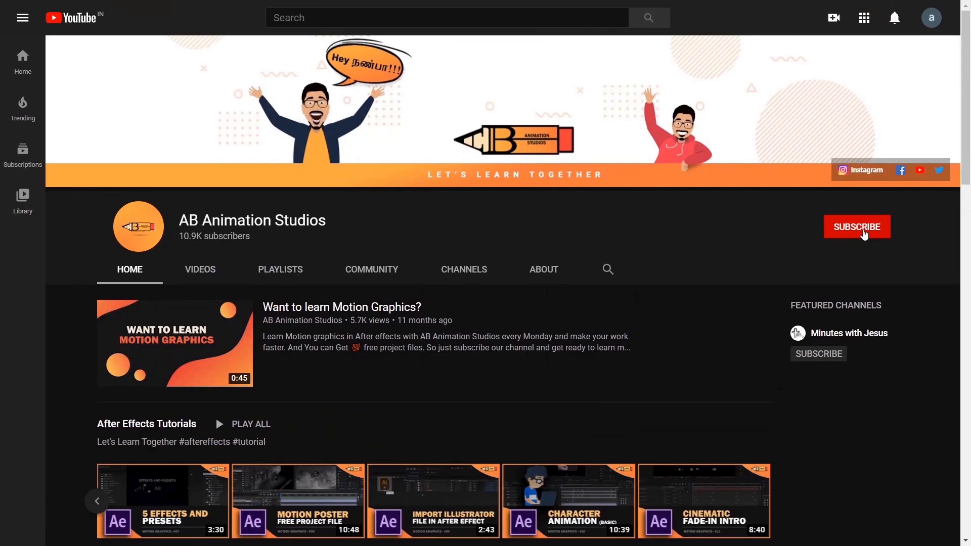
{"action": "left_click", "coordinate": [857, 227]}
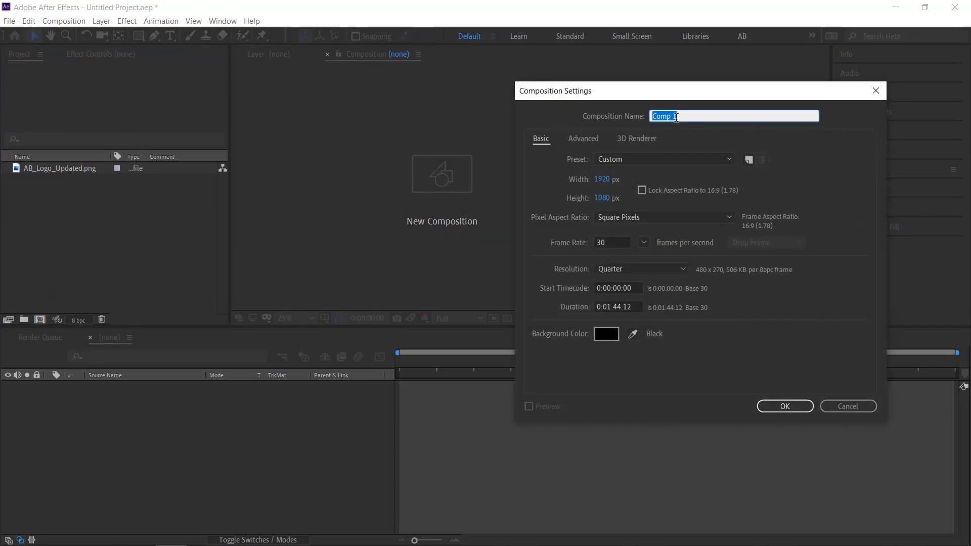
{"action": "type", "text": "Test"}
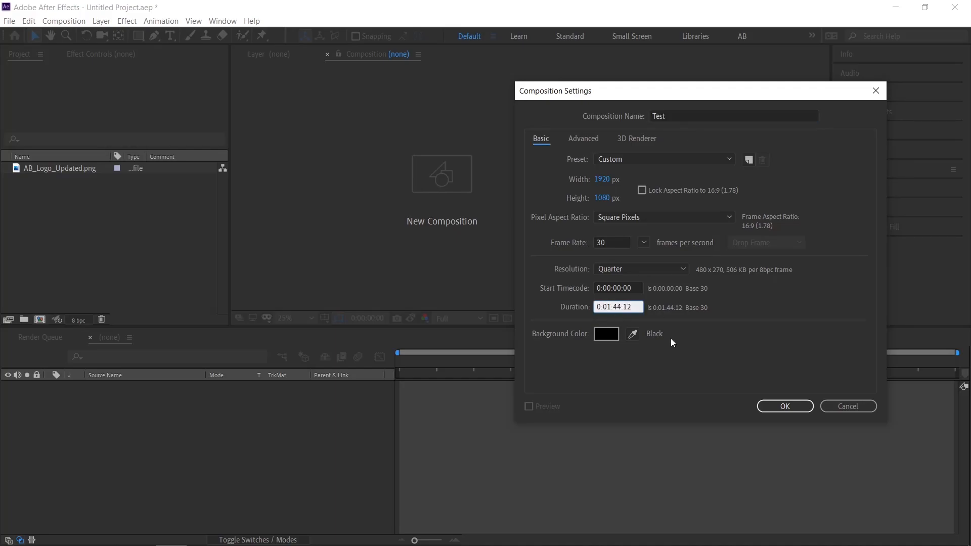
{"action": "type", "text": "0:0:10:"}
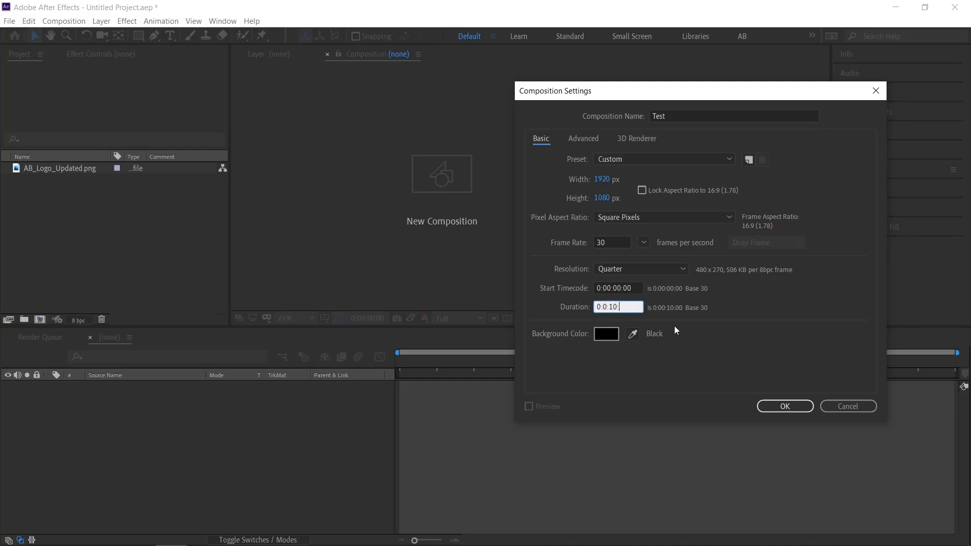
{"action": "left_click", "coordinate": [784, 407]}
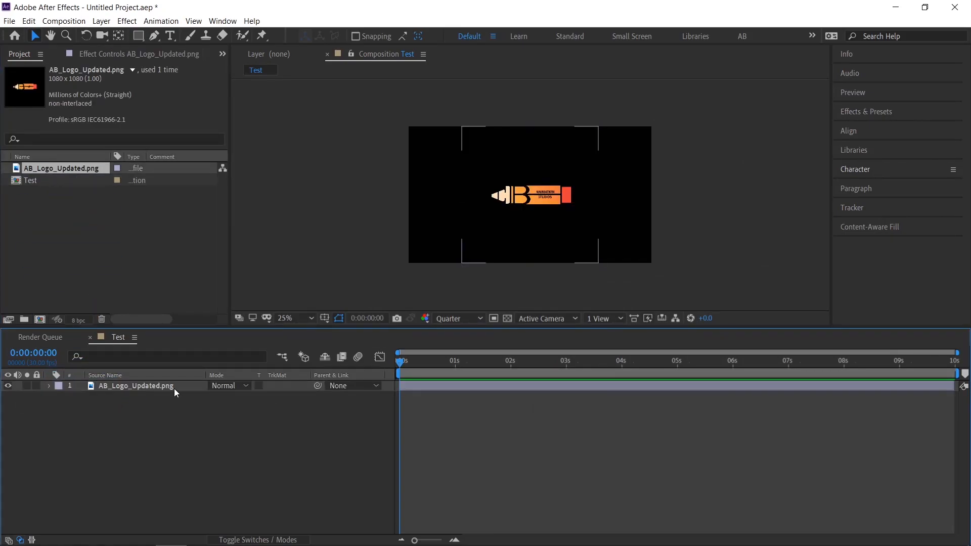
Step: Select the logo layer and reveal its rotation properties for the Y-axis spin
{"action": "left_click", "coordinate": [134, 386]}
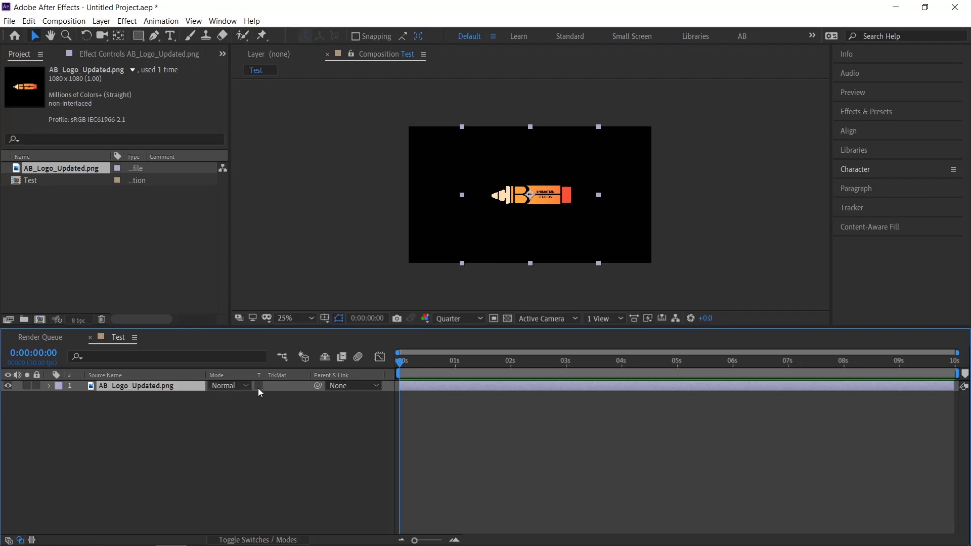
{"action": "mouse_move", "coordinate": [287, 479]}
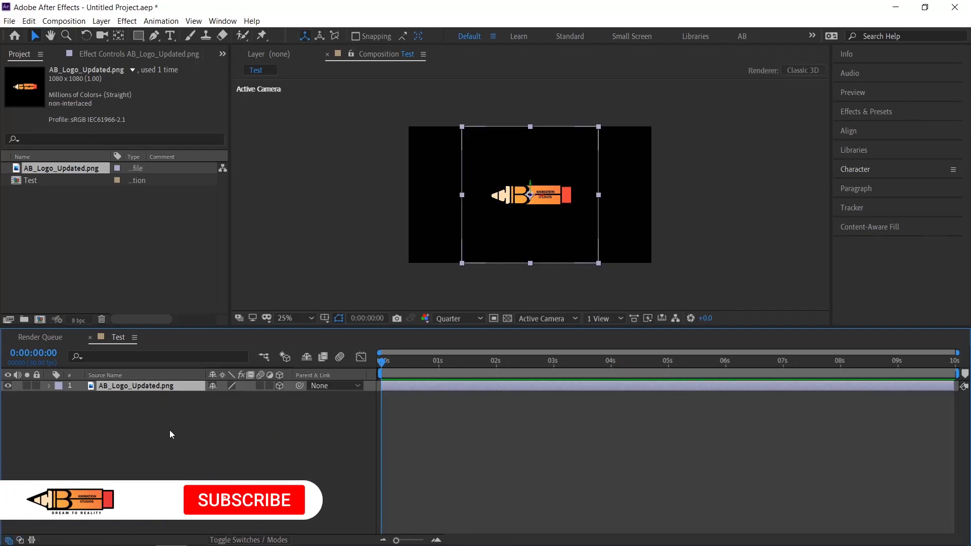
{"action": "left_click", "coordinate": [48, 385]}
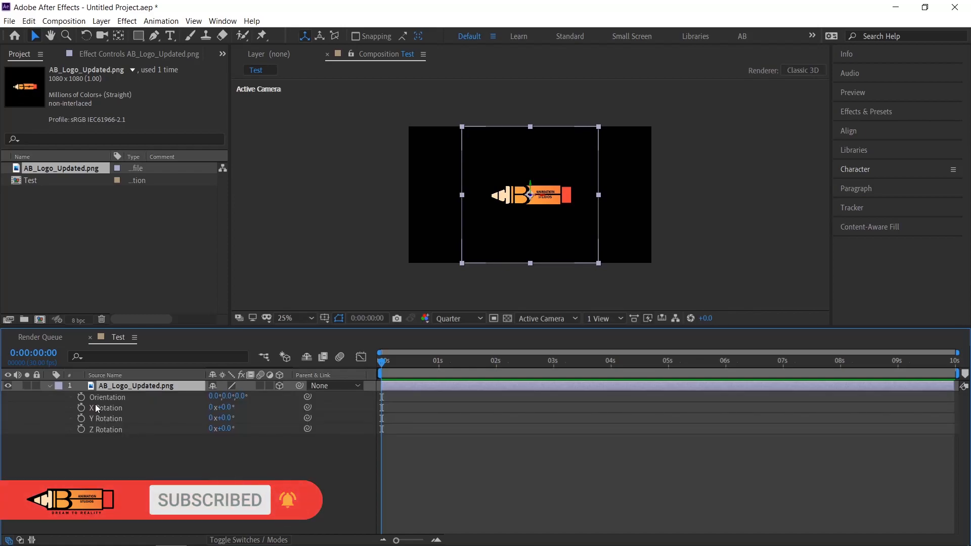
{"action": "mouse_move", "coordinate": [81, 438]}
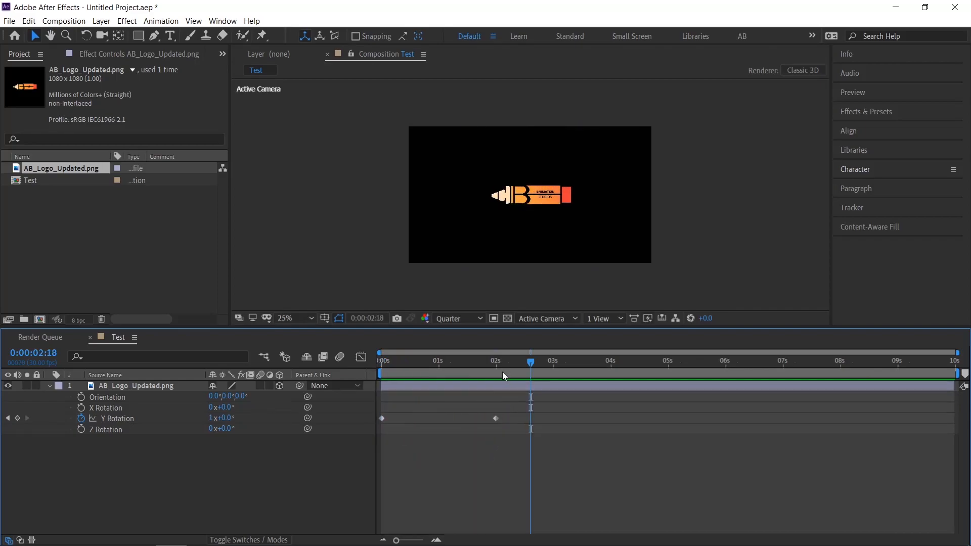
Step: Ease the Y Rotation keyframes with F9 and attach a loopOut expression from the Property menu
{"action": "key", "text": "F9"}
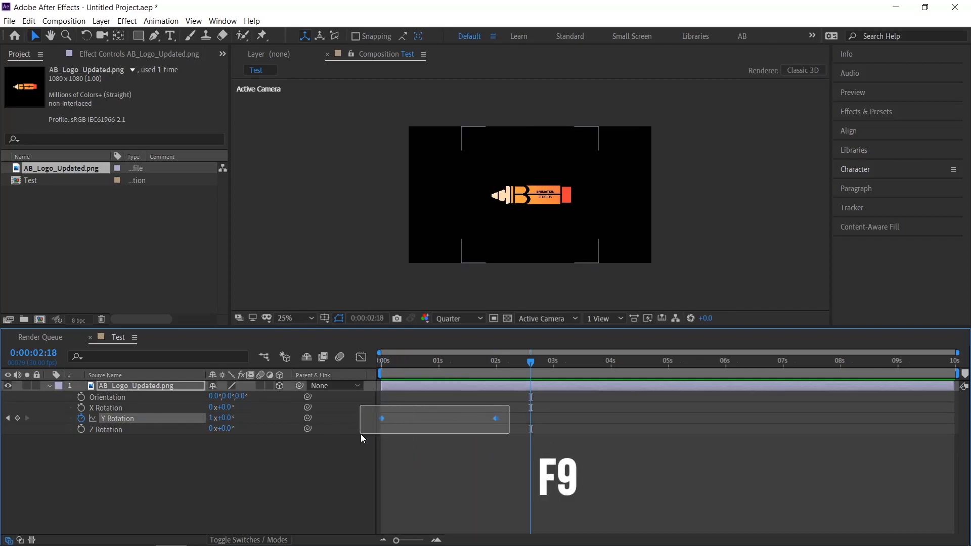
{"action": "left_click", "coordinate": [382, 419]}
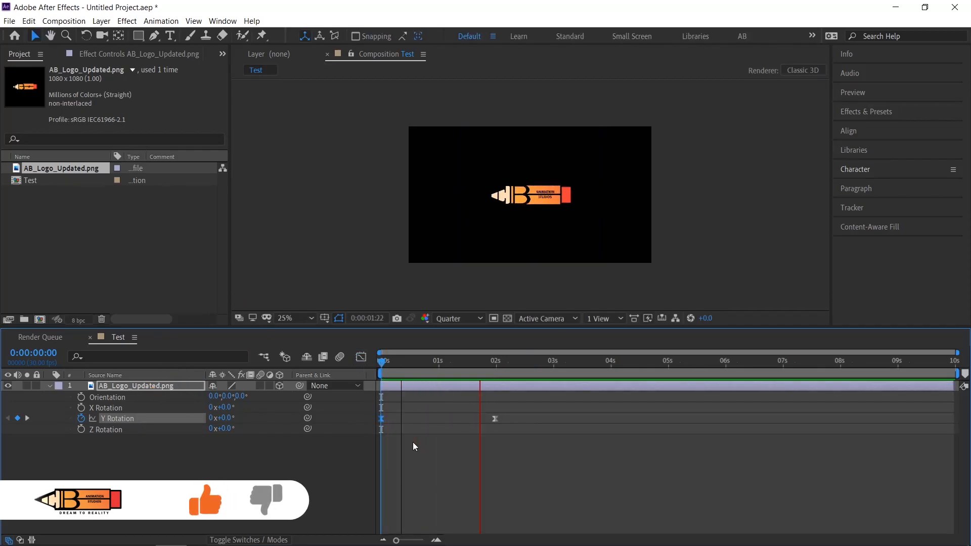
{"action": "left_click", "coordinate": [80, 418]}
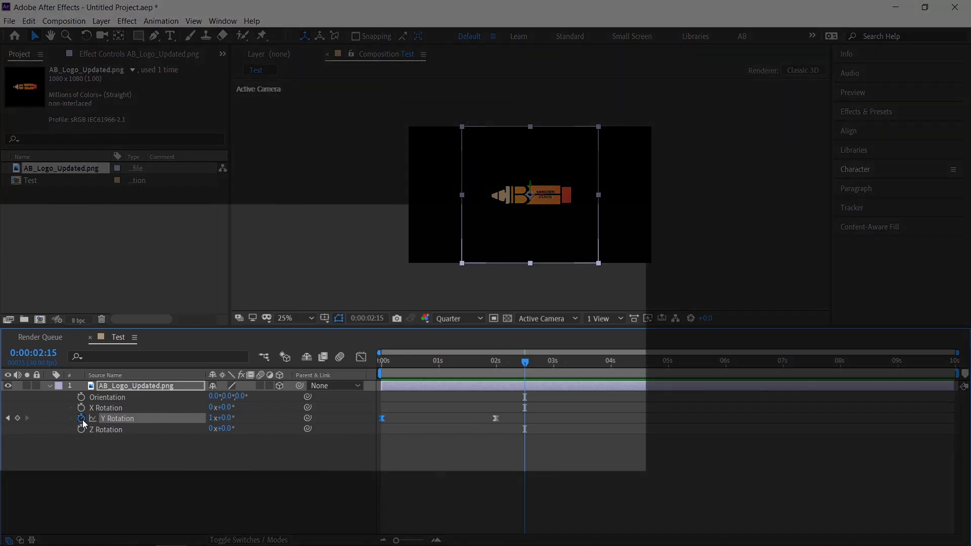
{"action": "left_click", "coordinate": [81, 417]}
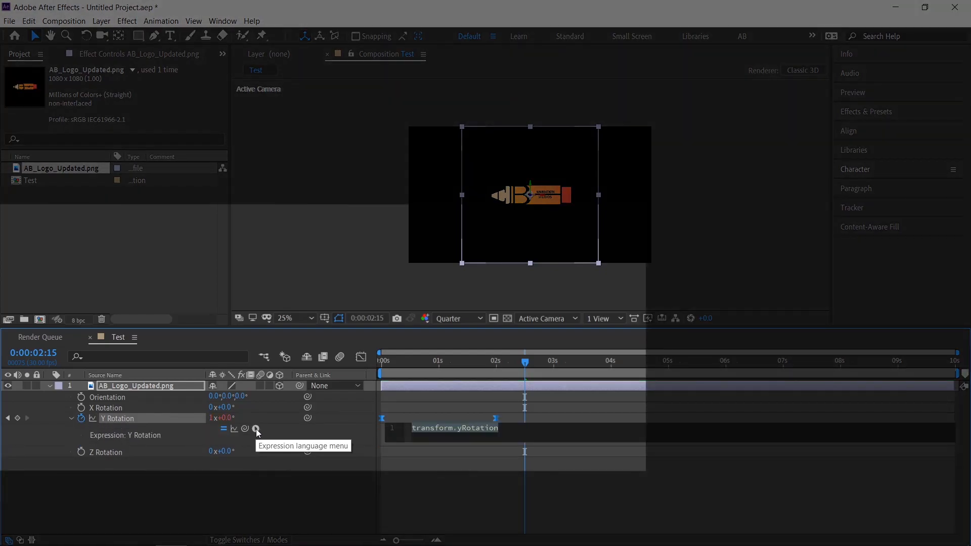
{"action": "left_click", "coordinate": [256, 429]}
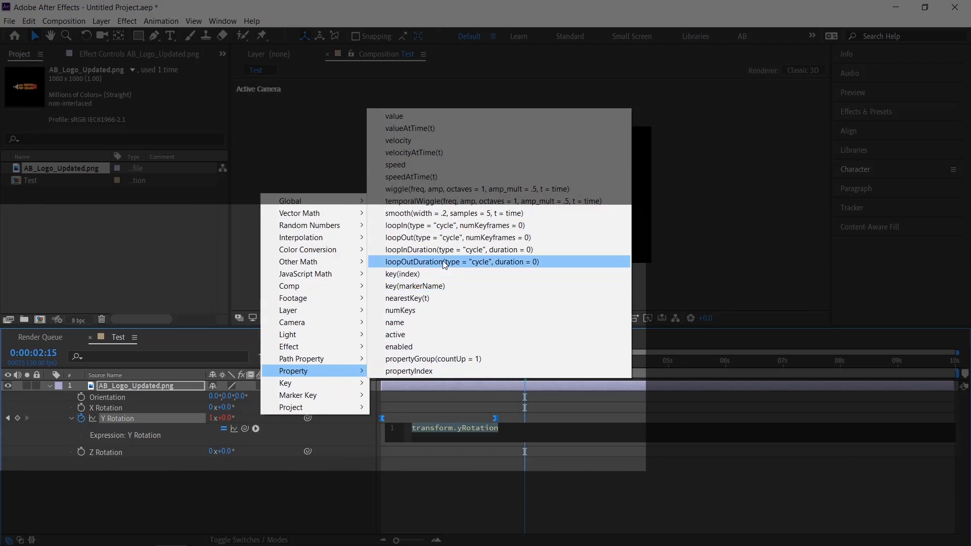
{"action": "left_click", "coordinate": [460, 261]}
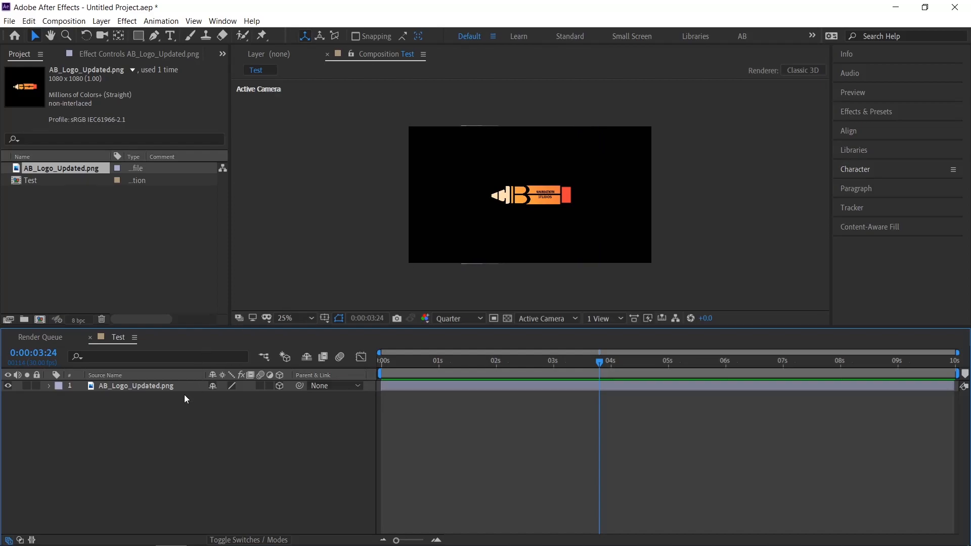
Step: Turn on the transparency grid so the logo shows over a checkerboard background
{"action": "left_click", "coordinate": [135, 386]}
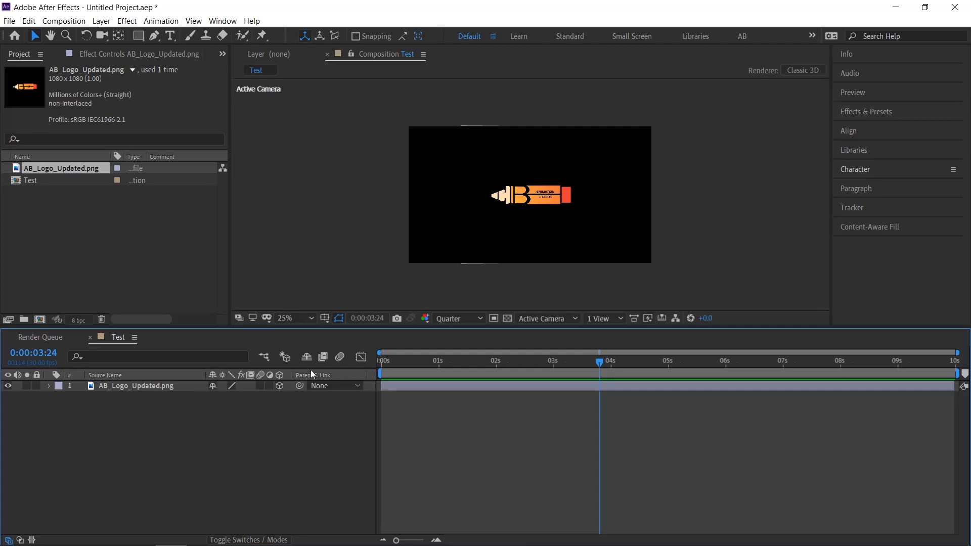
{"action": "mouse_move", "coordinate": [506, 319]}
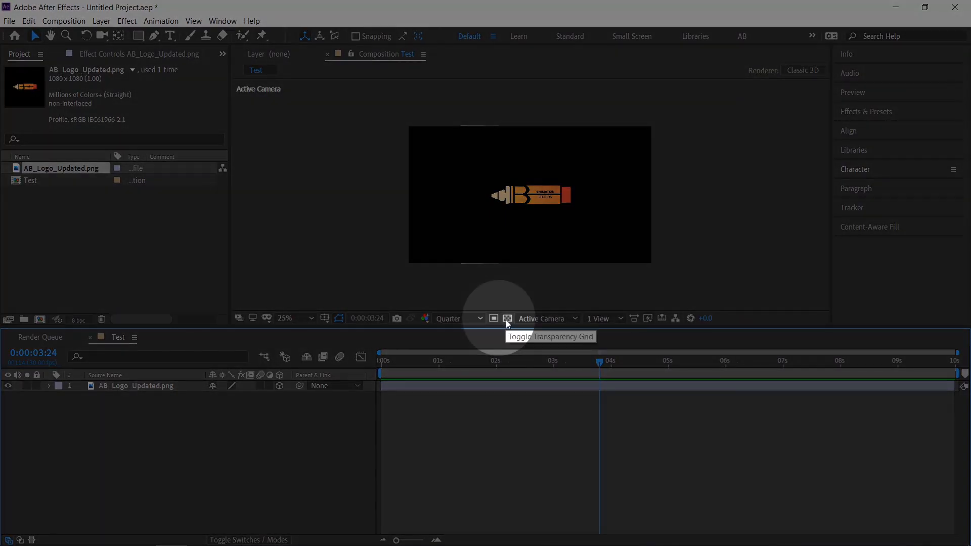
{"action": "left_click", "coordinate": [507, 319]}
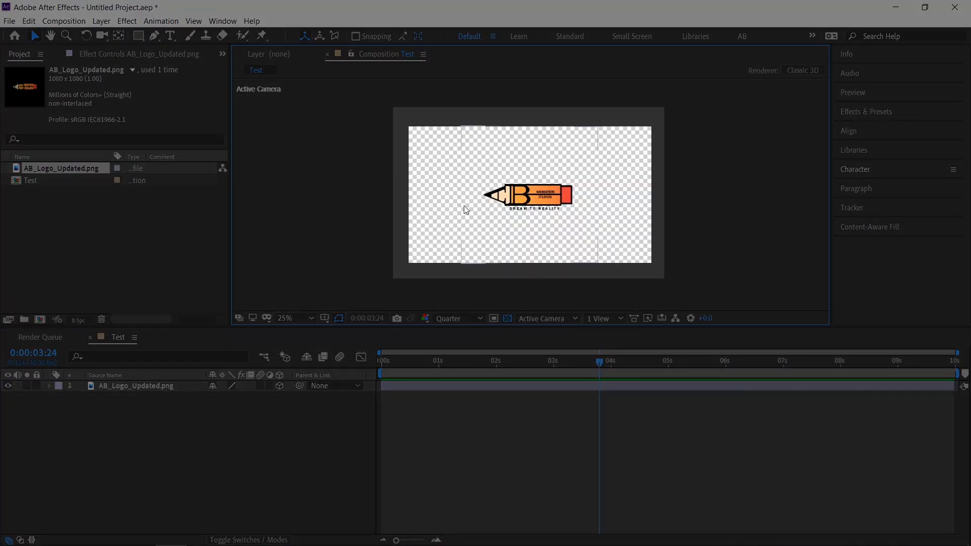
{"action": "mouse_move", "coordinate": [544, 258]}
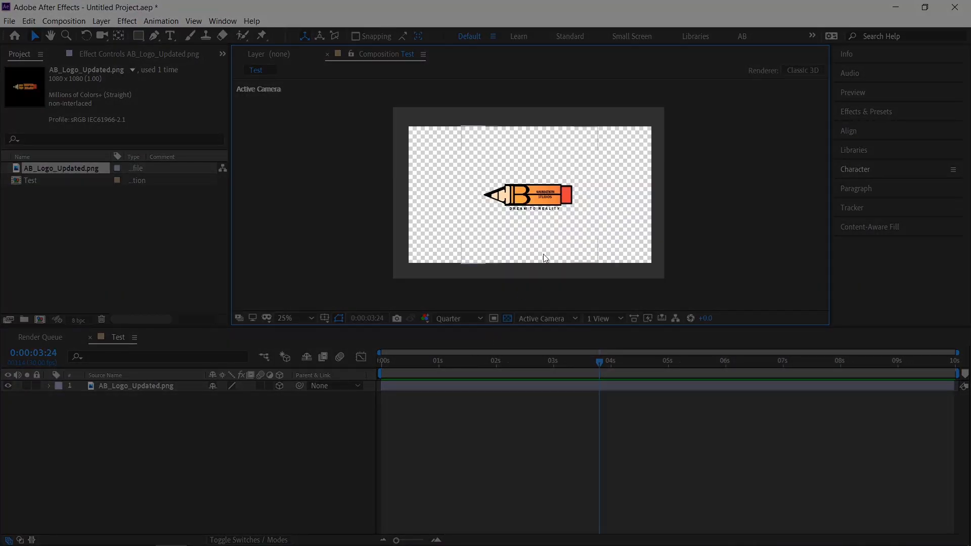
Step: Queue the Test composition in the Render Queue with Ctrl+M
{"action": "key", "text": "ctrl+m"}
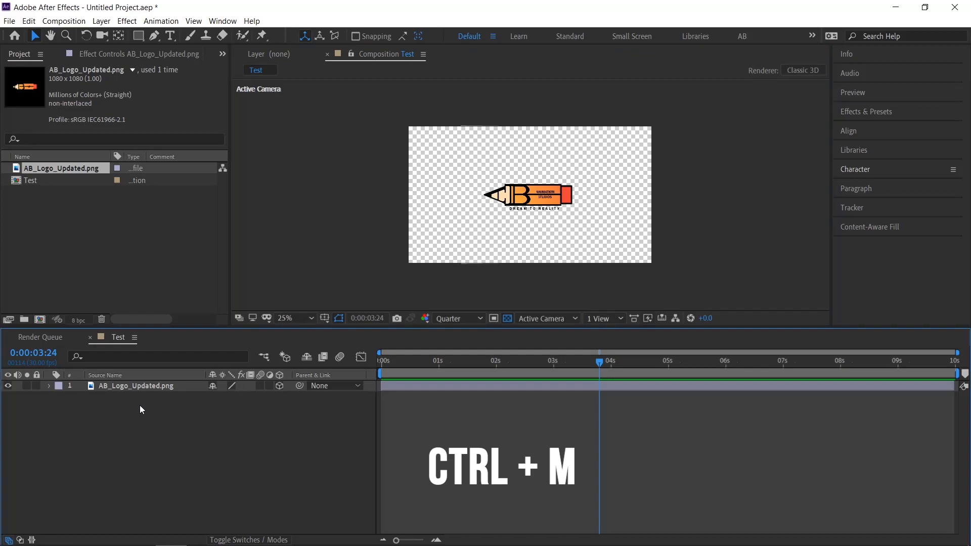
{"action": "key", "text": "ctrl+m"}
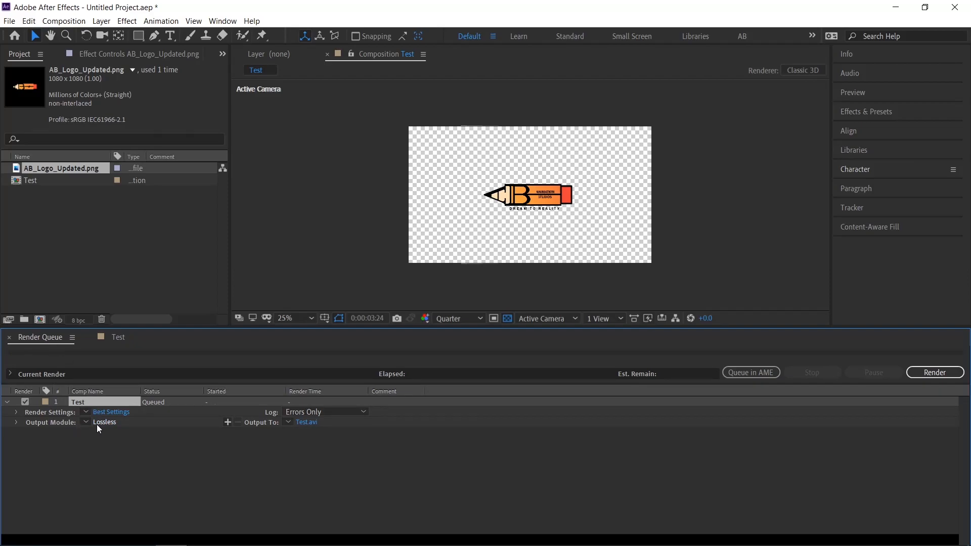
Step: Set the output module to QuickTime format with RGB + Alpha channels and confirm
{"action": "left_click", "coordinate": [104, 422]}
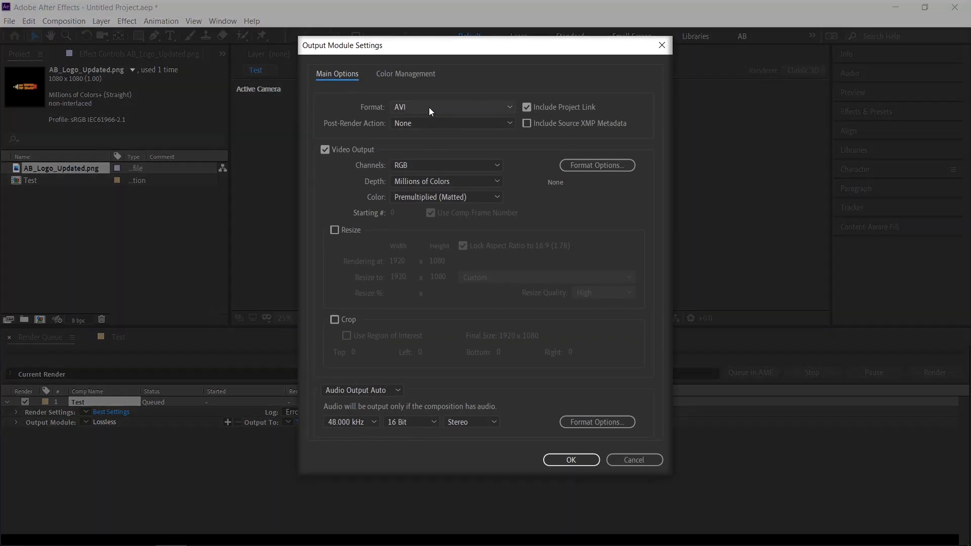
{"action": "left_click", "coordinate": [451, 106]}
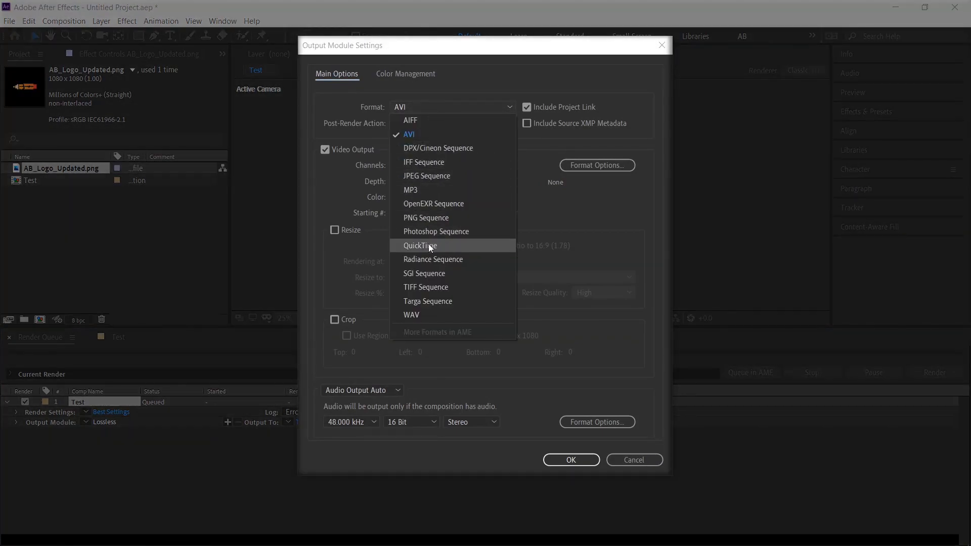
{"action": "mouse_move", "coordinate": [435, 259]}
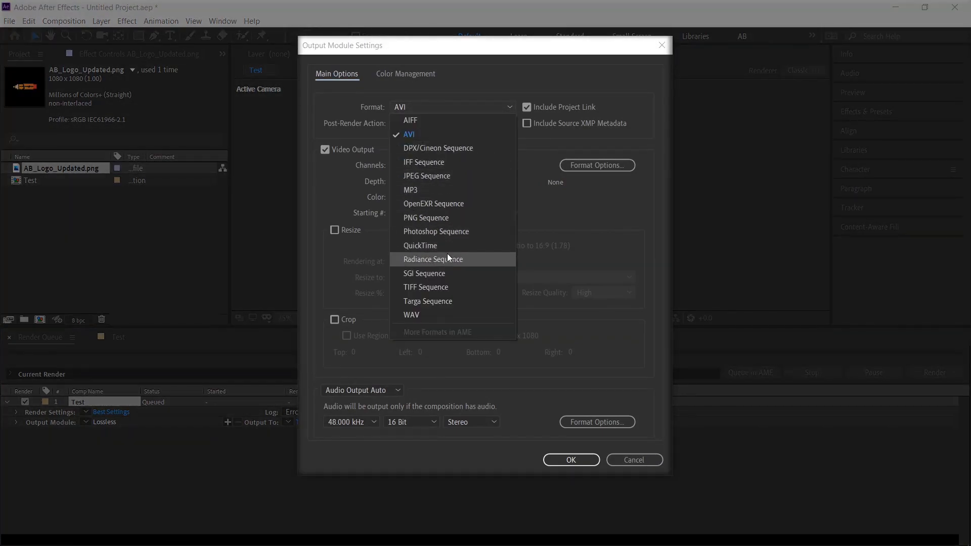
{"action": "mouse_move", "coordinate": [420, 244]}
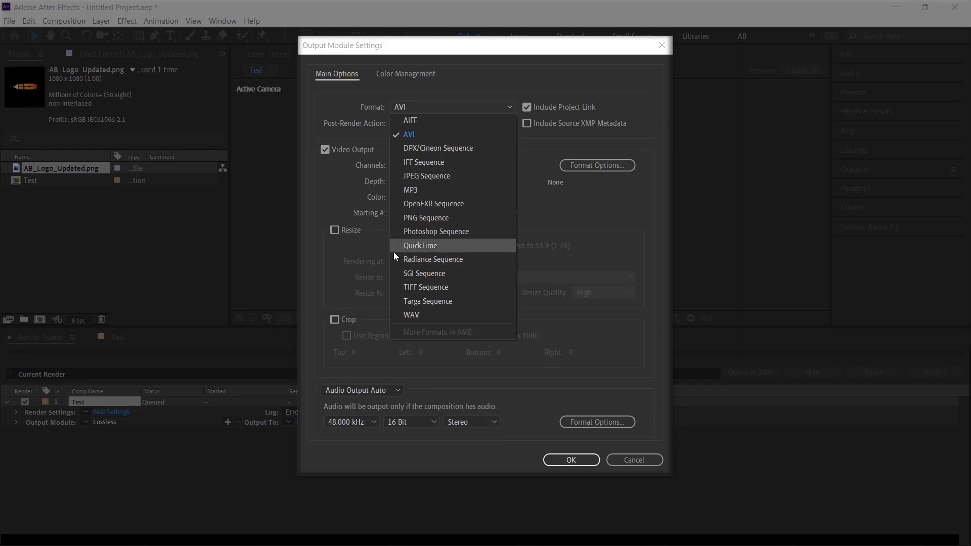
{"action": "left_click", "coordinate": [420, 245]}
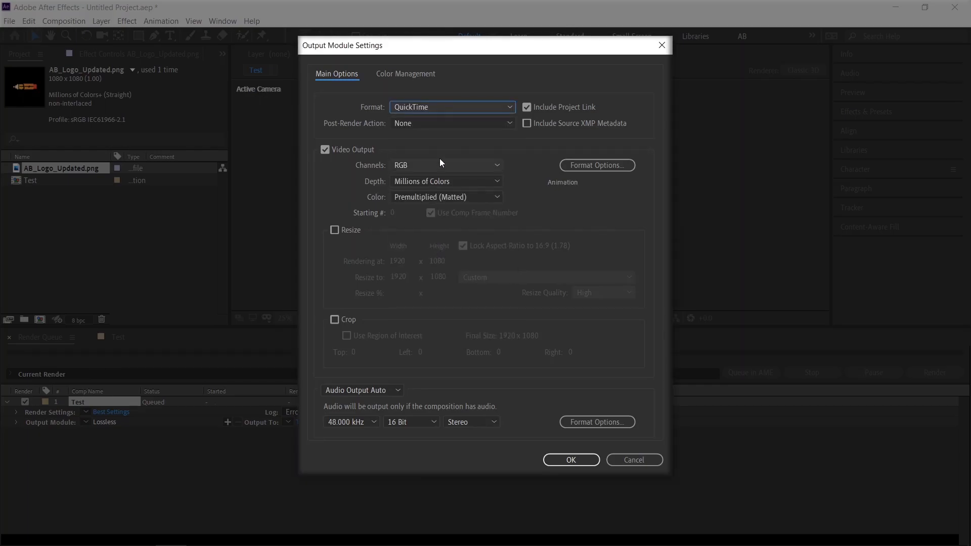
{"action": "left_click", "coordinate": [446, 165]}
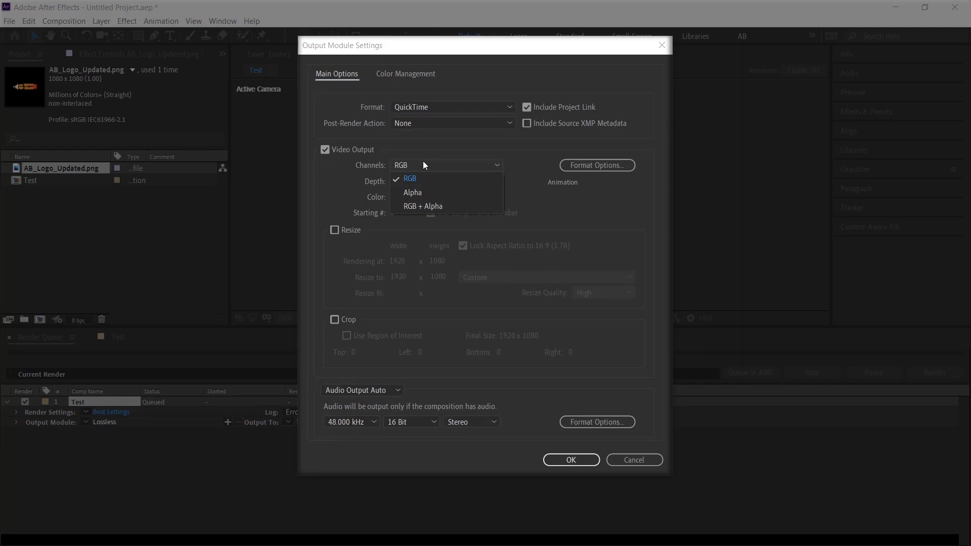
{"action": "mouse_move", "coordinate": [423, 206]}
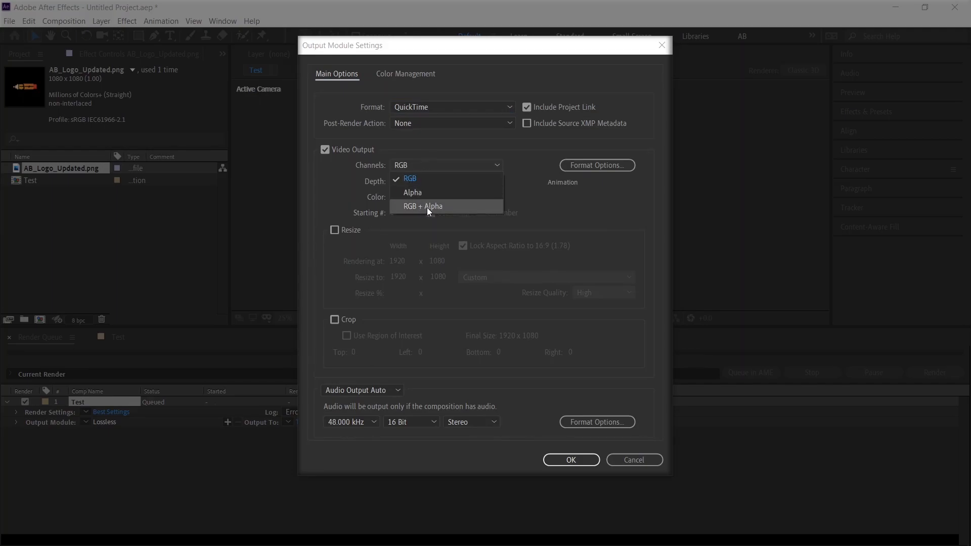
{"action": "left_click", "coordinate": [423, 206]}
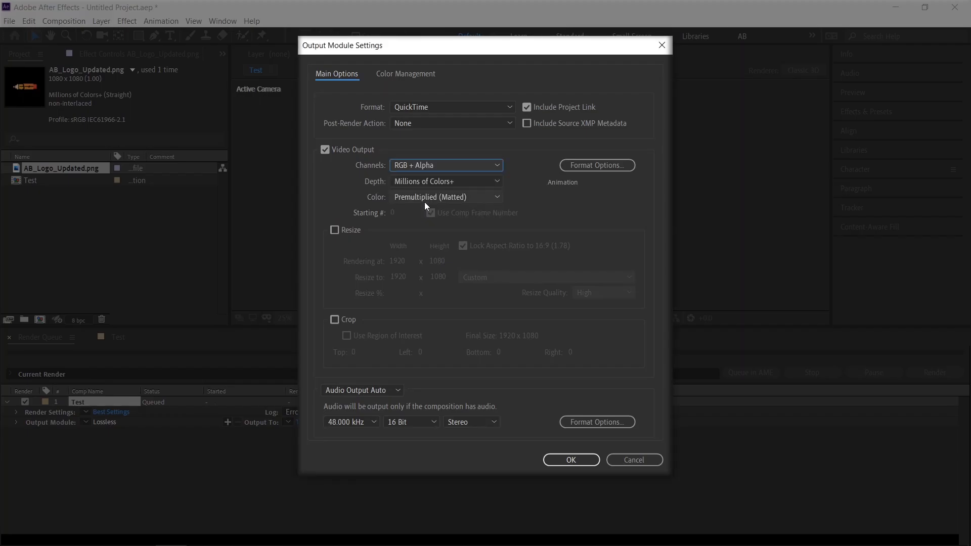
{"action": "left_click", "coordinate": [570, 459]}
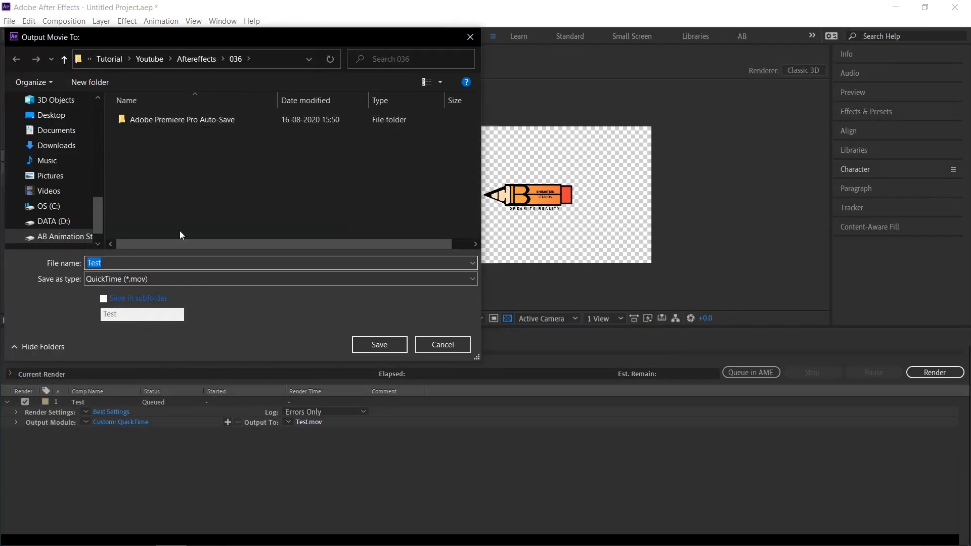
Step: Save the output as Test.mov in the 036 folder and render the queue
{"action": "left_click", "coordinate": [378, 344]}
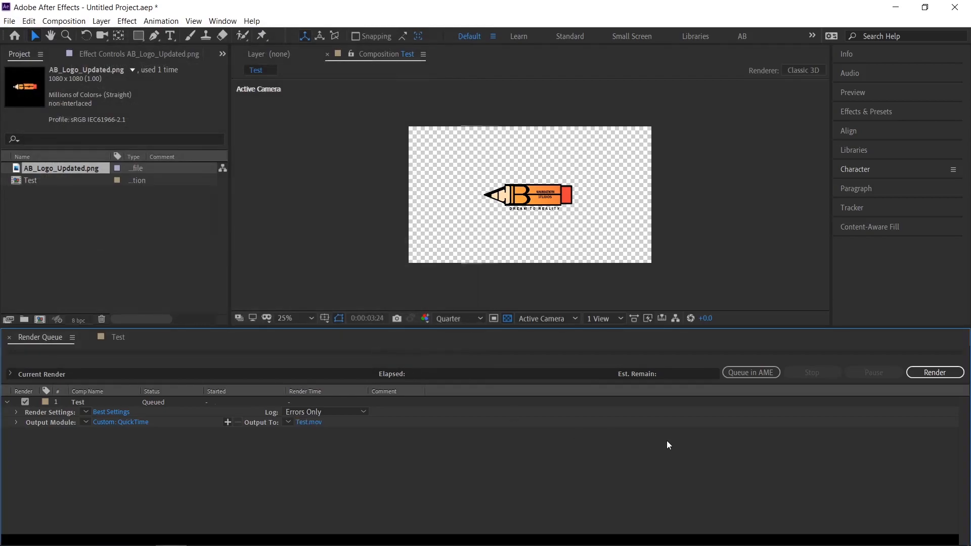
{"action": "left_click", "coordinate": [934, 373]}
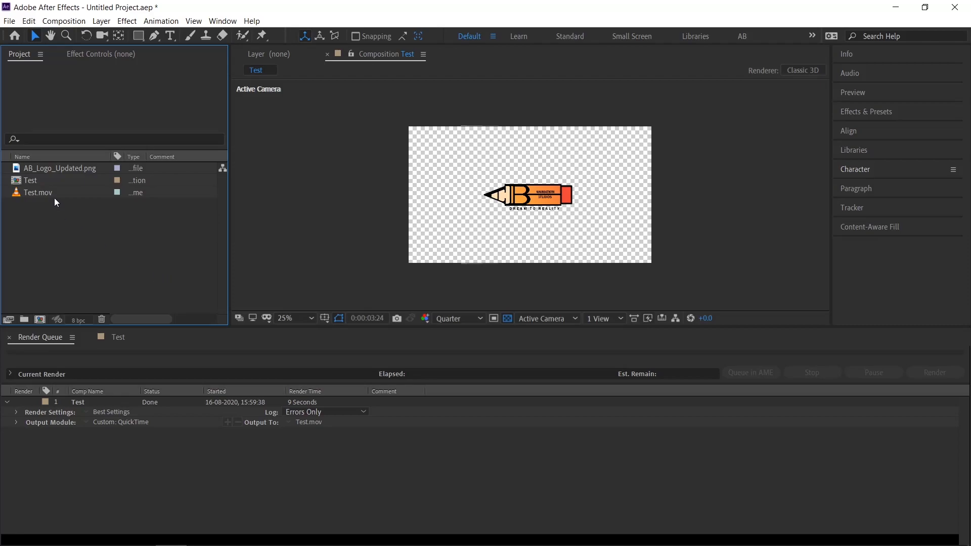
Step: Select Test.mov in the Project panel to read its 1920×1080, Millions of Colors+ footage info
{"action": "left_click", "coordinate": [38, 192]}
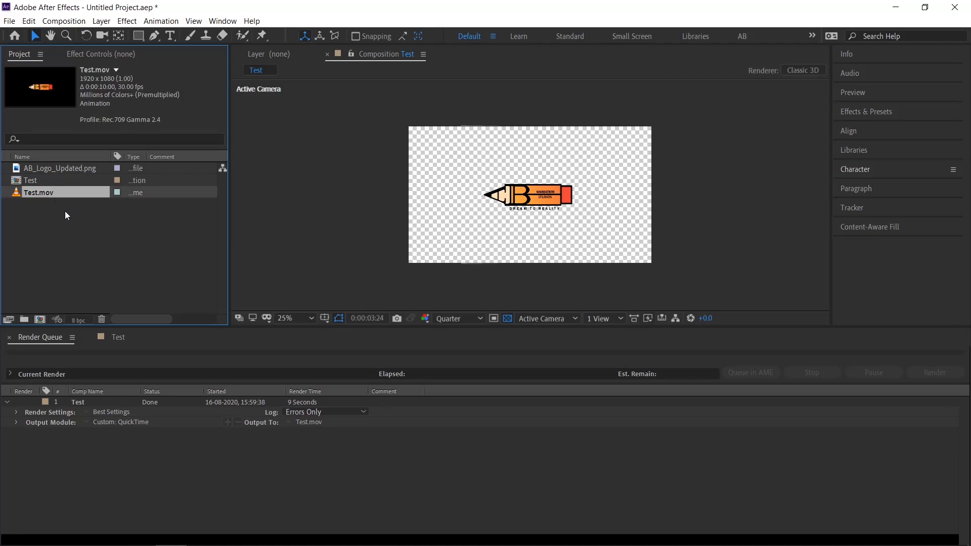
{"action": "mouse_move", "coordinate": [68, 214]}
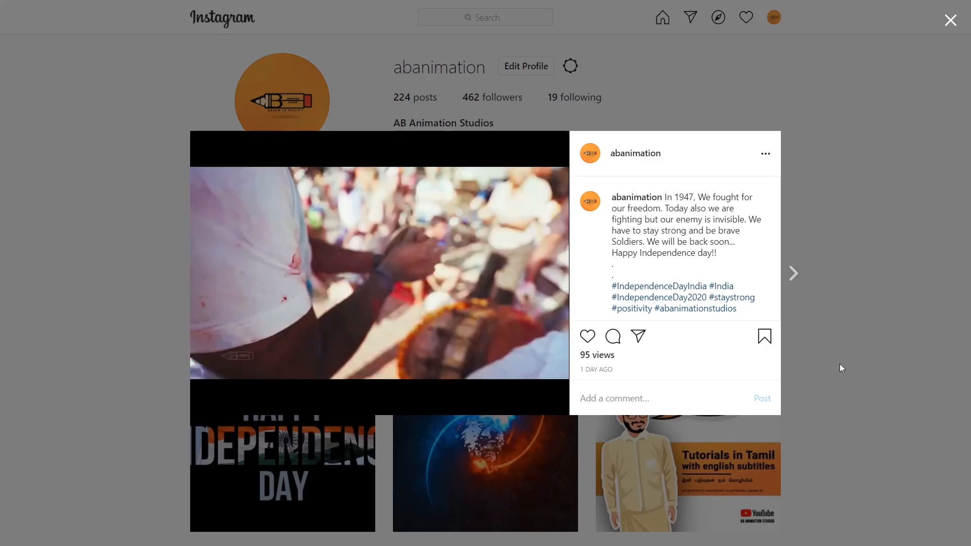
Step: Leave the Instagram post and return to the Independence Day 2020_1 composition
{"action": "left_click", "coordinate": [950, 20]}
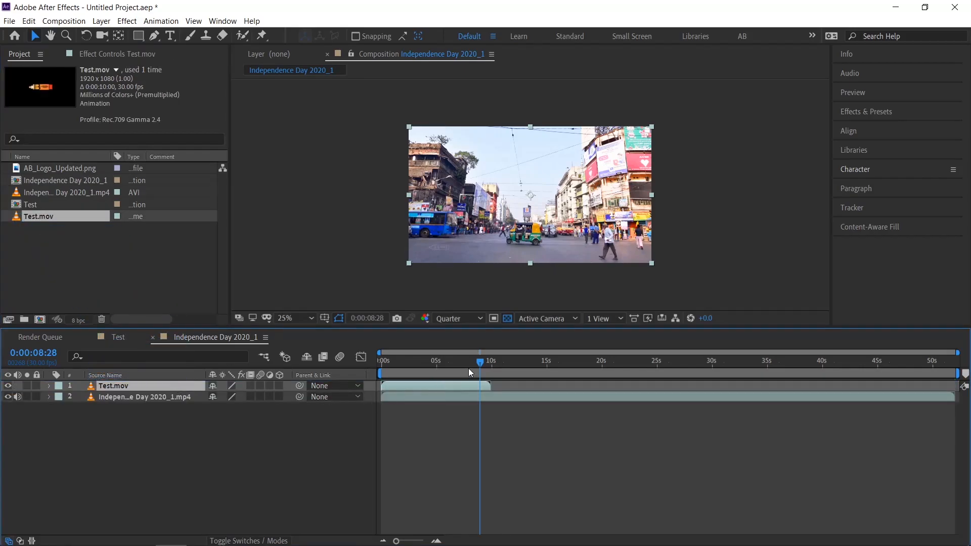
Step: Select the Test.mov logo layer at 44% scale and scrub the timeline to 8 seconds to preview
{"action": "left_click", "coordinate": [429, 361]}
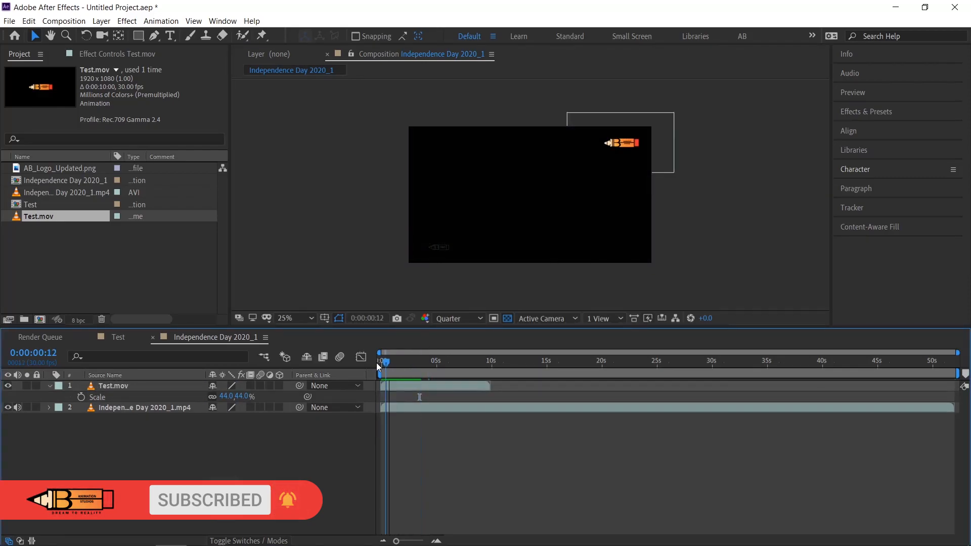
{"action": "left_click_drag", "start_coordinate": [384, 360], "coordinate": [479, 359]}
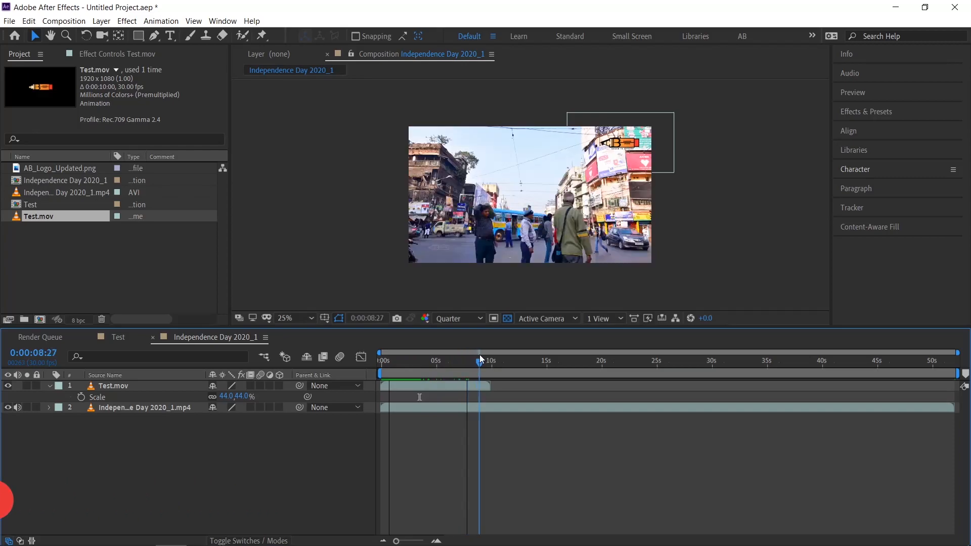
{"action": "left_click", "coordinate": [469, 361]}
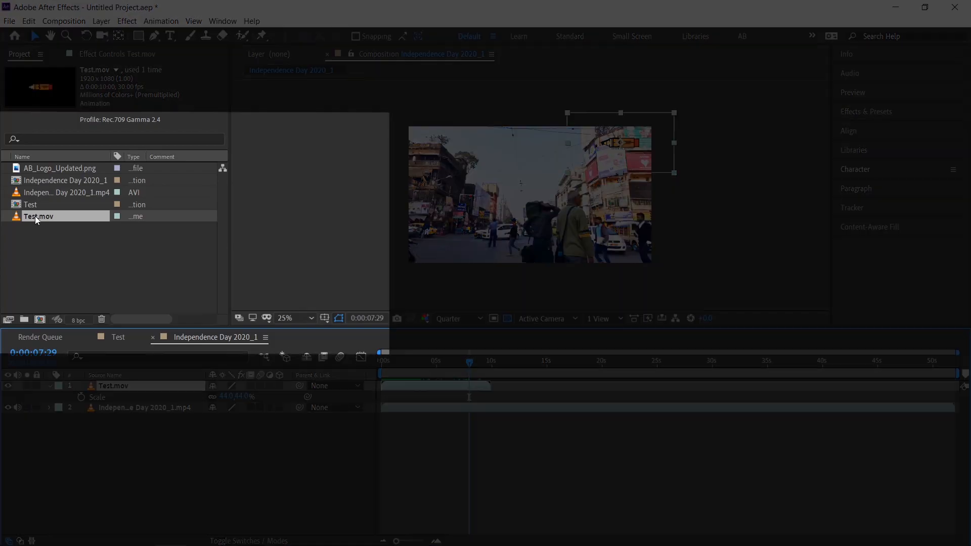
Step: Set Test.mov's Interpret Footage loop count to 10 Times so it spans the video
{"action": "right_click", "coordinate": [39, 217]}
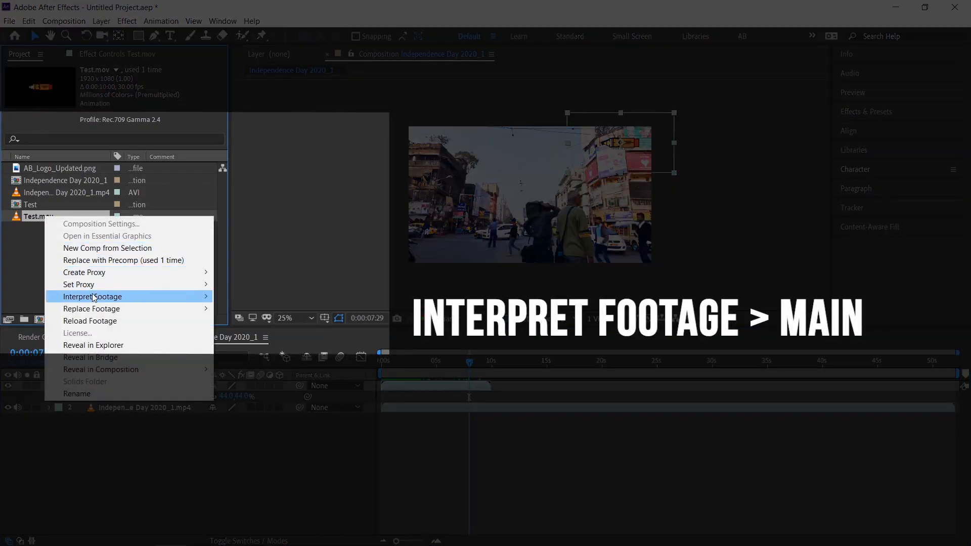
{"action": "mouse_move", "coordinate": [93, 297]}
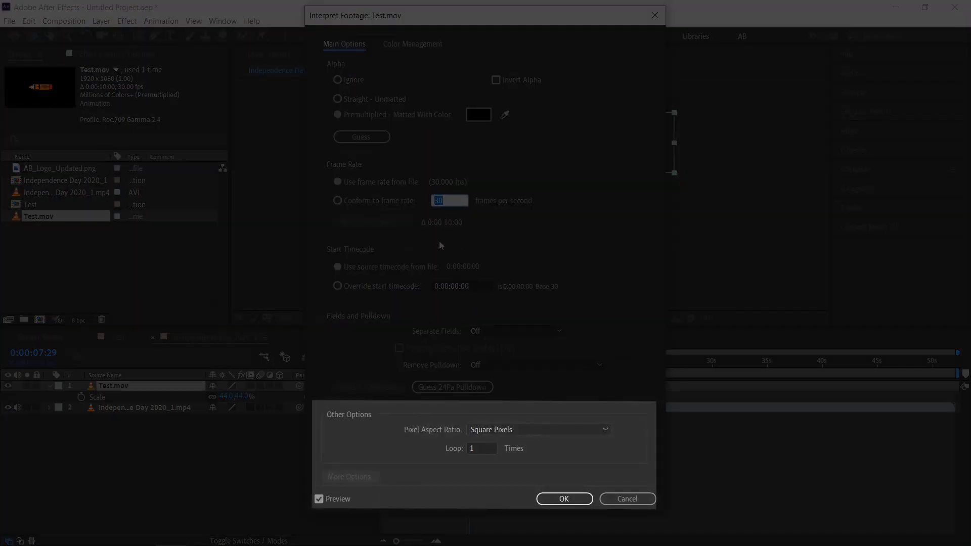
{"action": "left_click", "coordinate": [482, 449]}
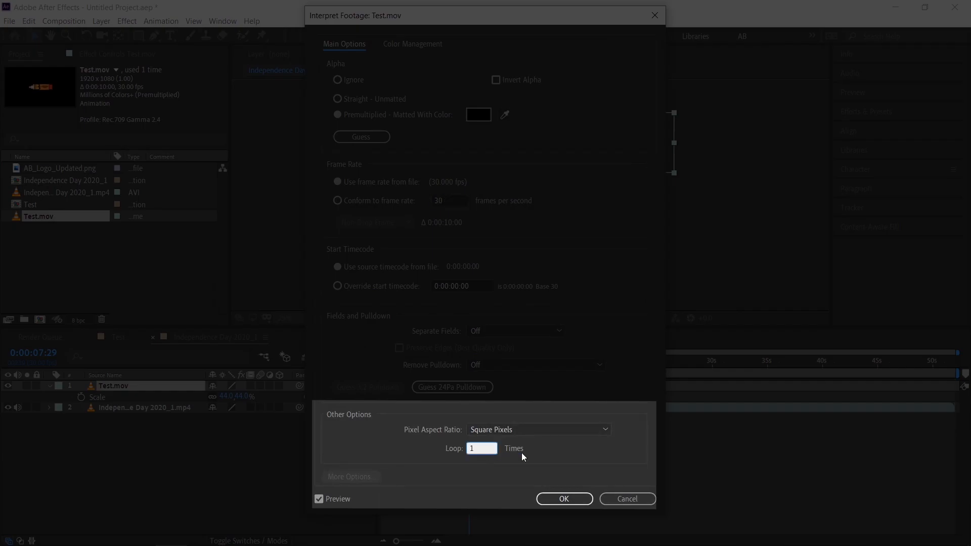
{"action": "left_click", "coordinate": [482, 448]}
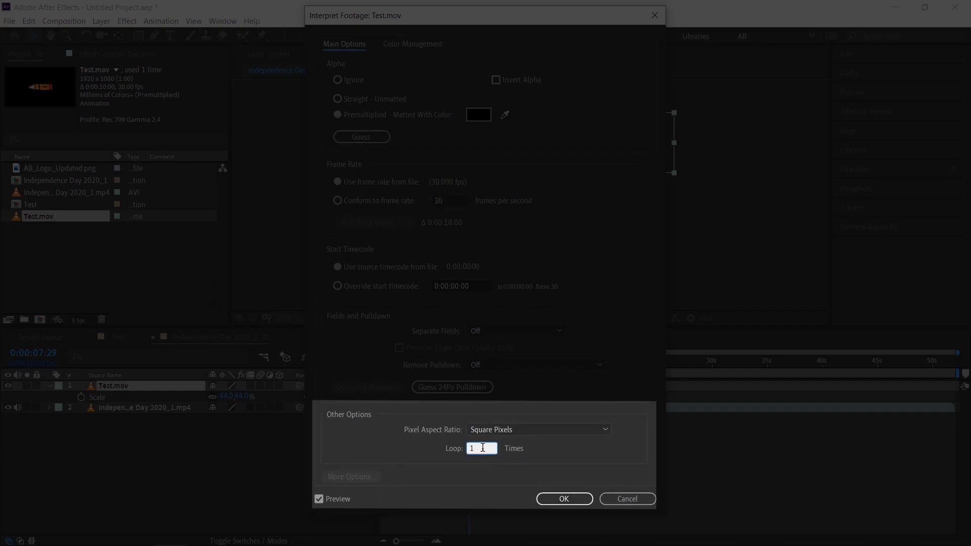
{"action": "type", "text": "10"}
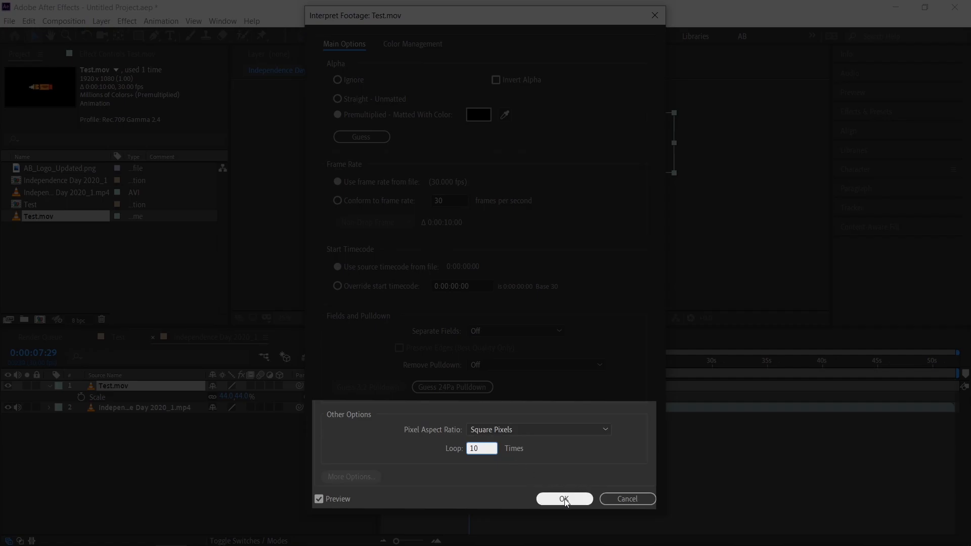
{"action": "left_click", "coordinate": [564, 499]}
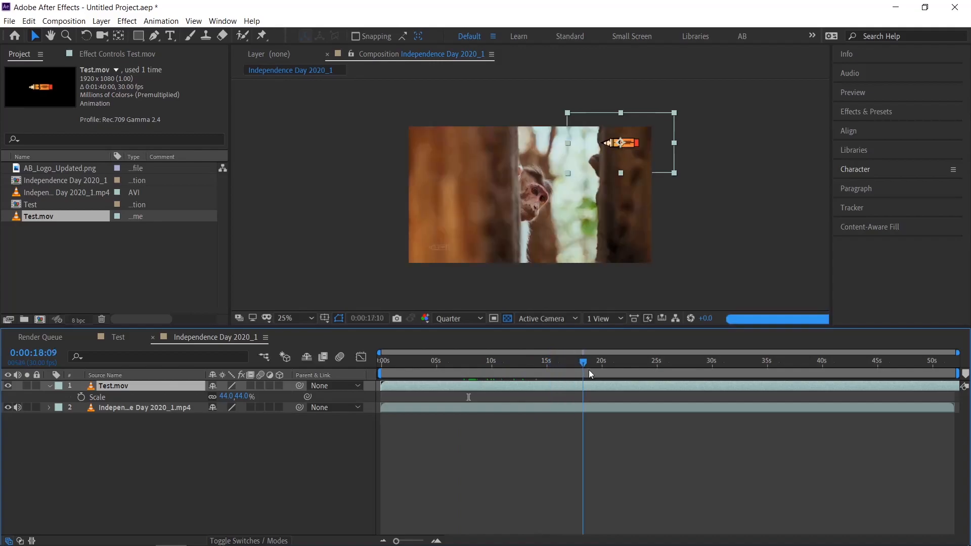
Step: Scrub later in the timeline to confirm the looped logo stays in the corner
{"action": "left_click", "coordinate": [753, 362]}
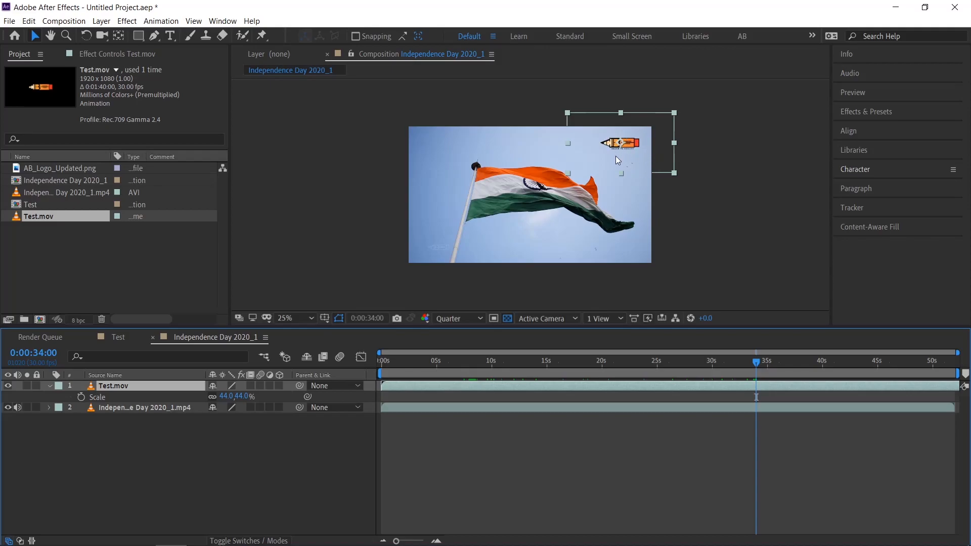
{"action": "mouse_move", "coordinate": [461, 370]}
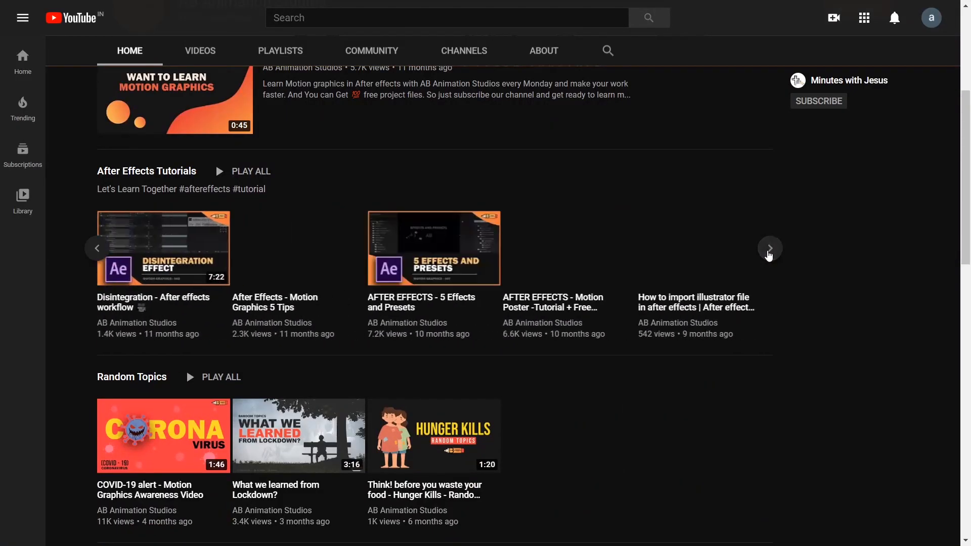
Step: Scroll the AB Animation Studios channel page and subscribe to it
{"action": "left_click", "coordinate": [769, 248]}
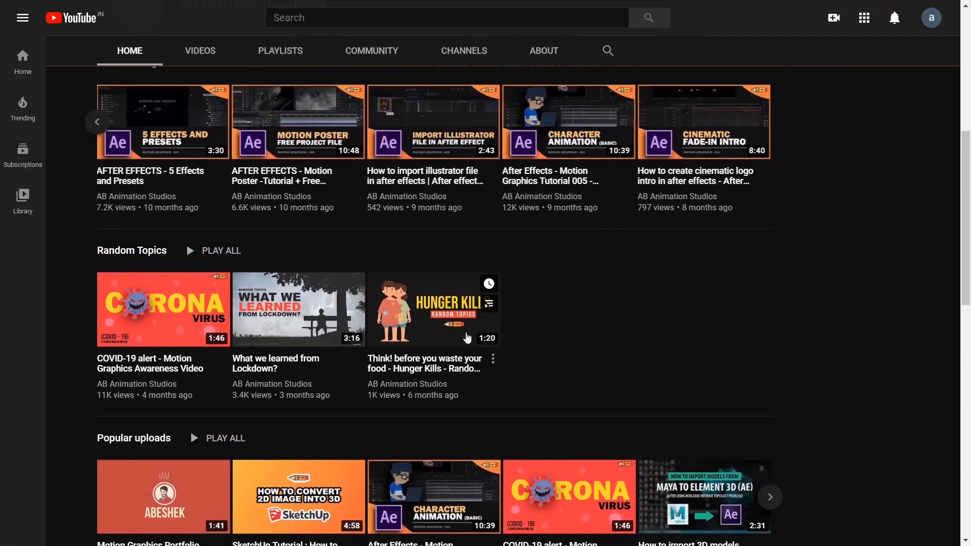
{"action": "scroll", "scroll_direction": "down", "scroll_amount": 3}
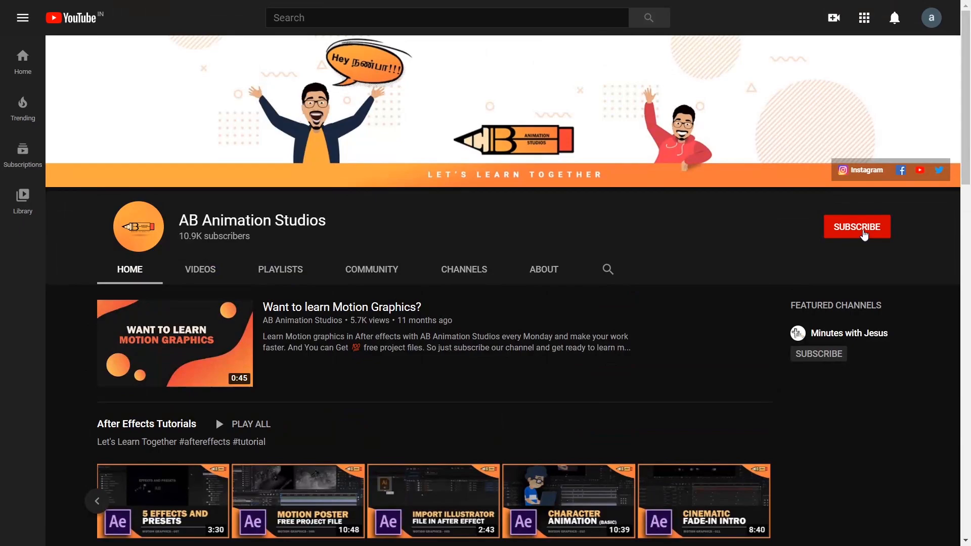
{"action": "left_click", "coordinate": [857, 227]}
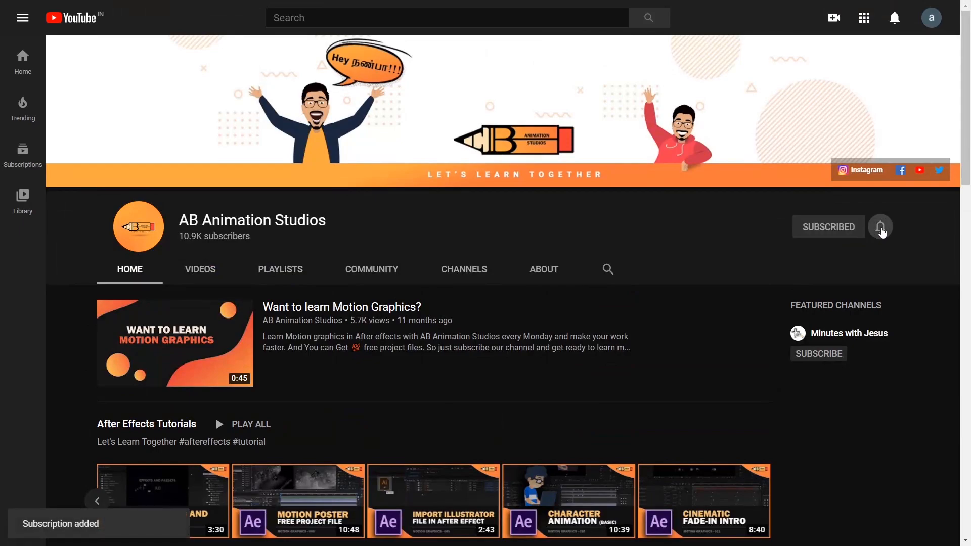